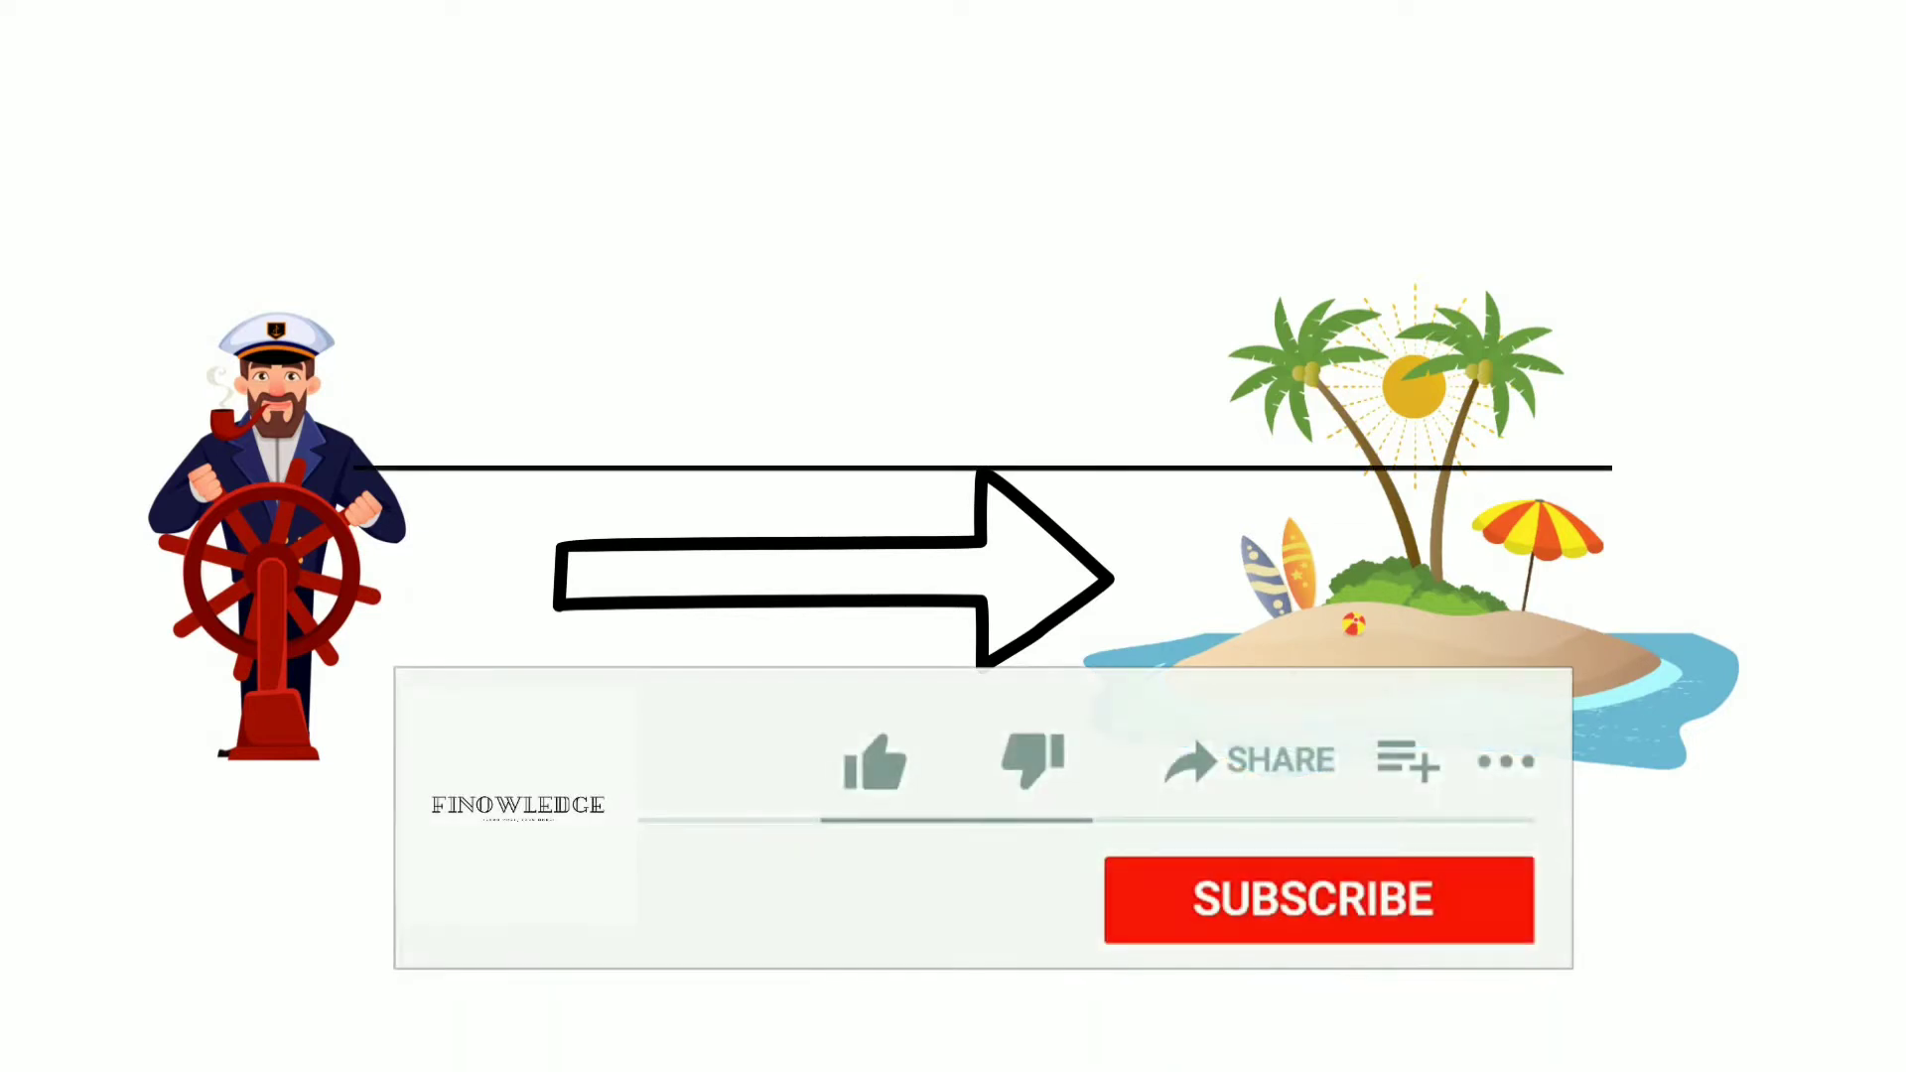
- Like the video so its like count reads 1
click(874, 760)
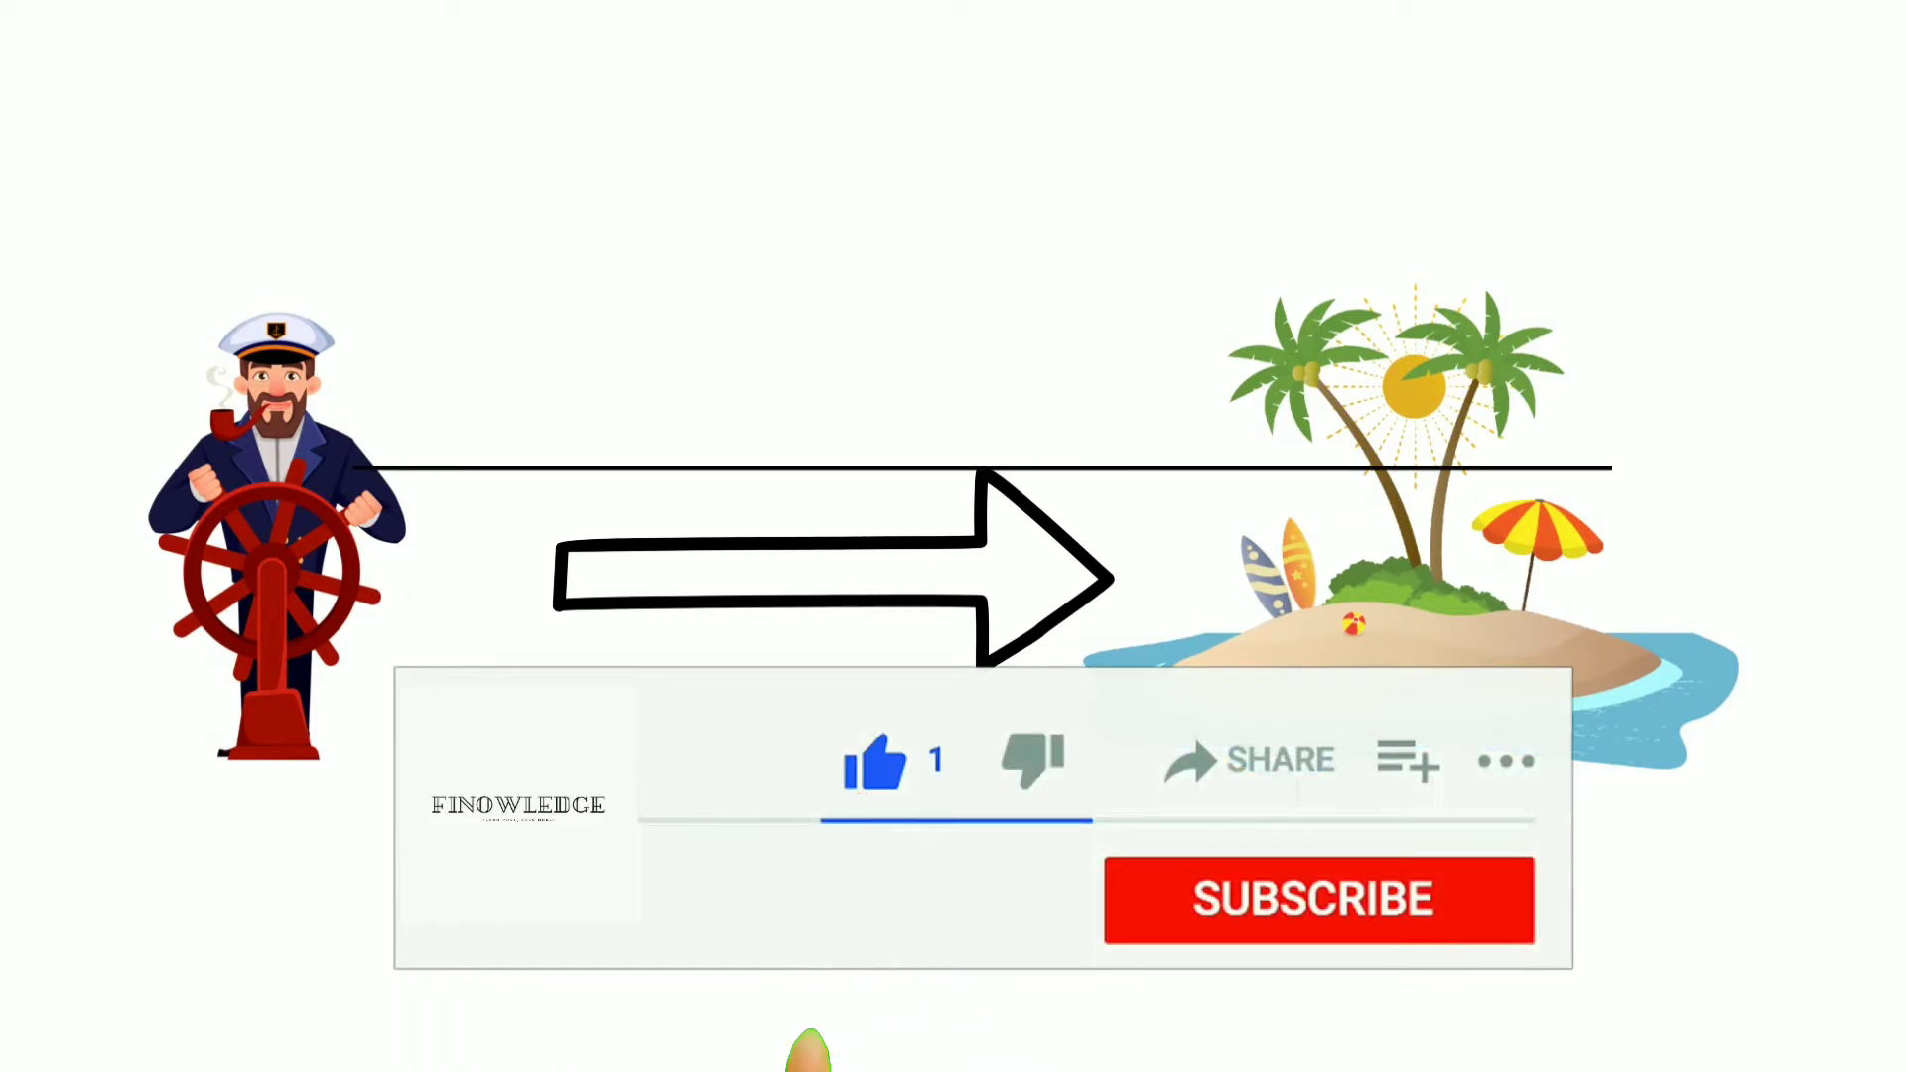
click(1318, 900)
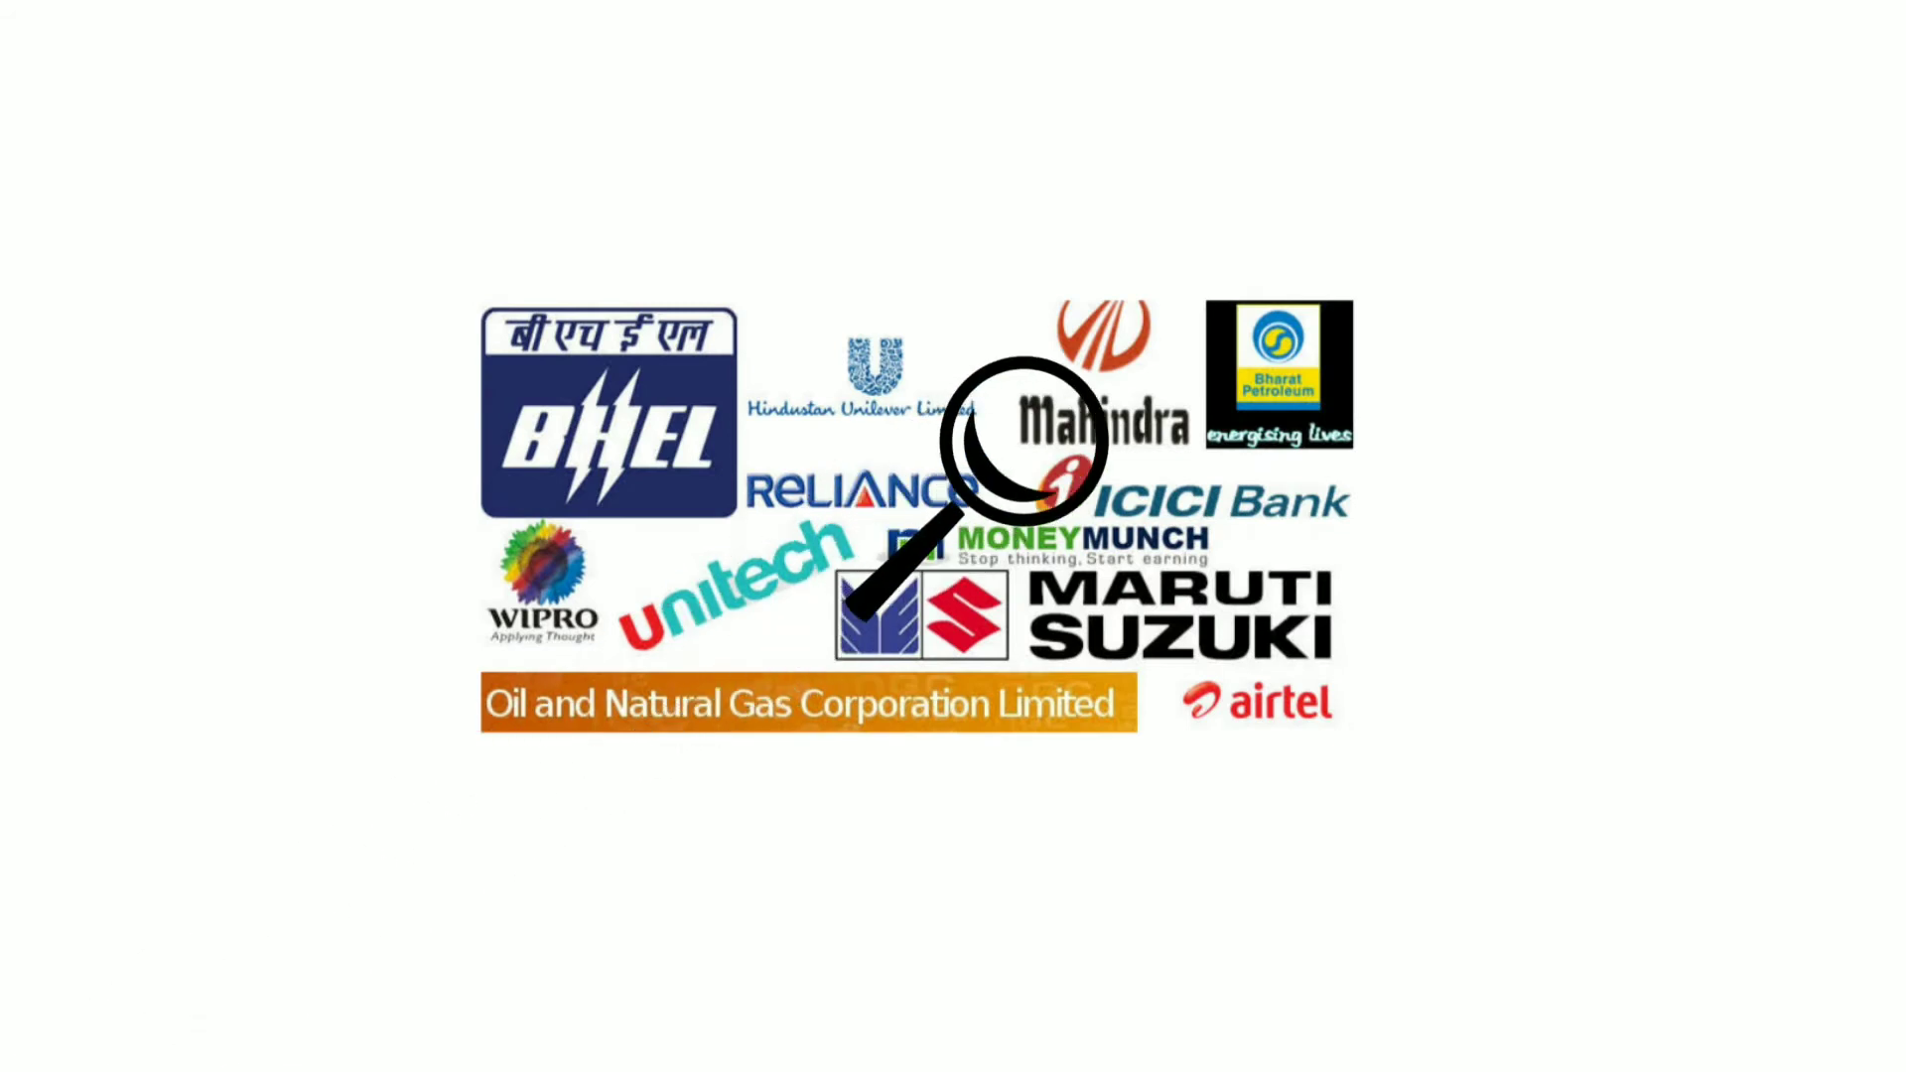
mouse_move(894, 522)
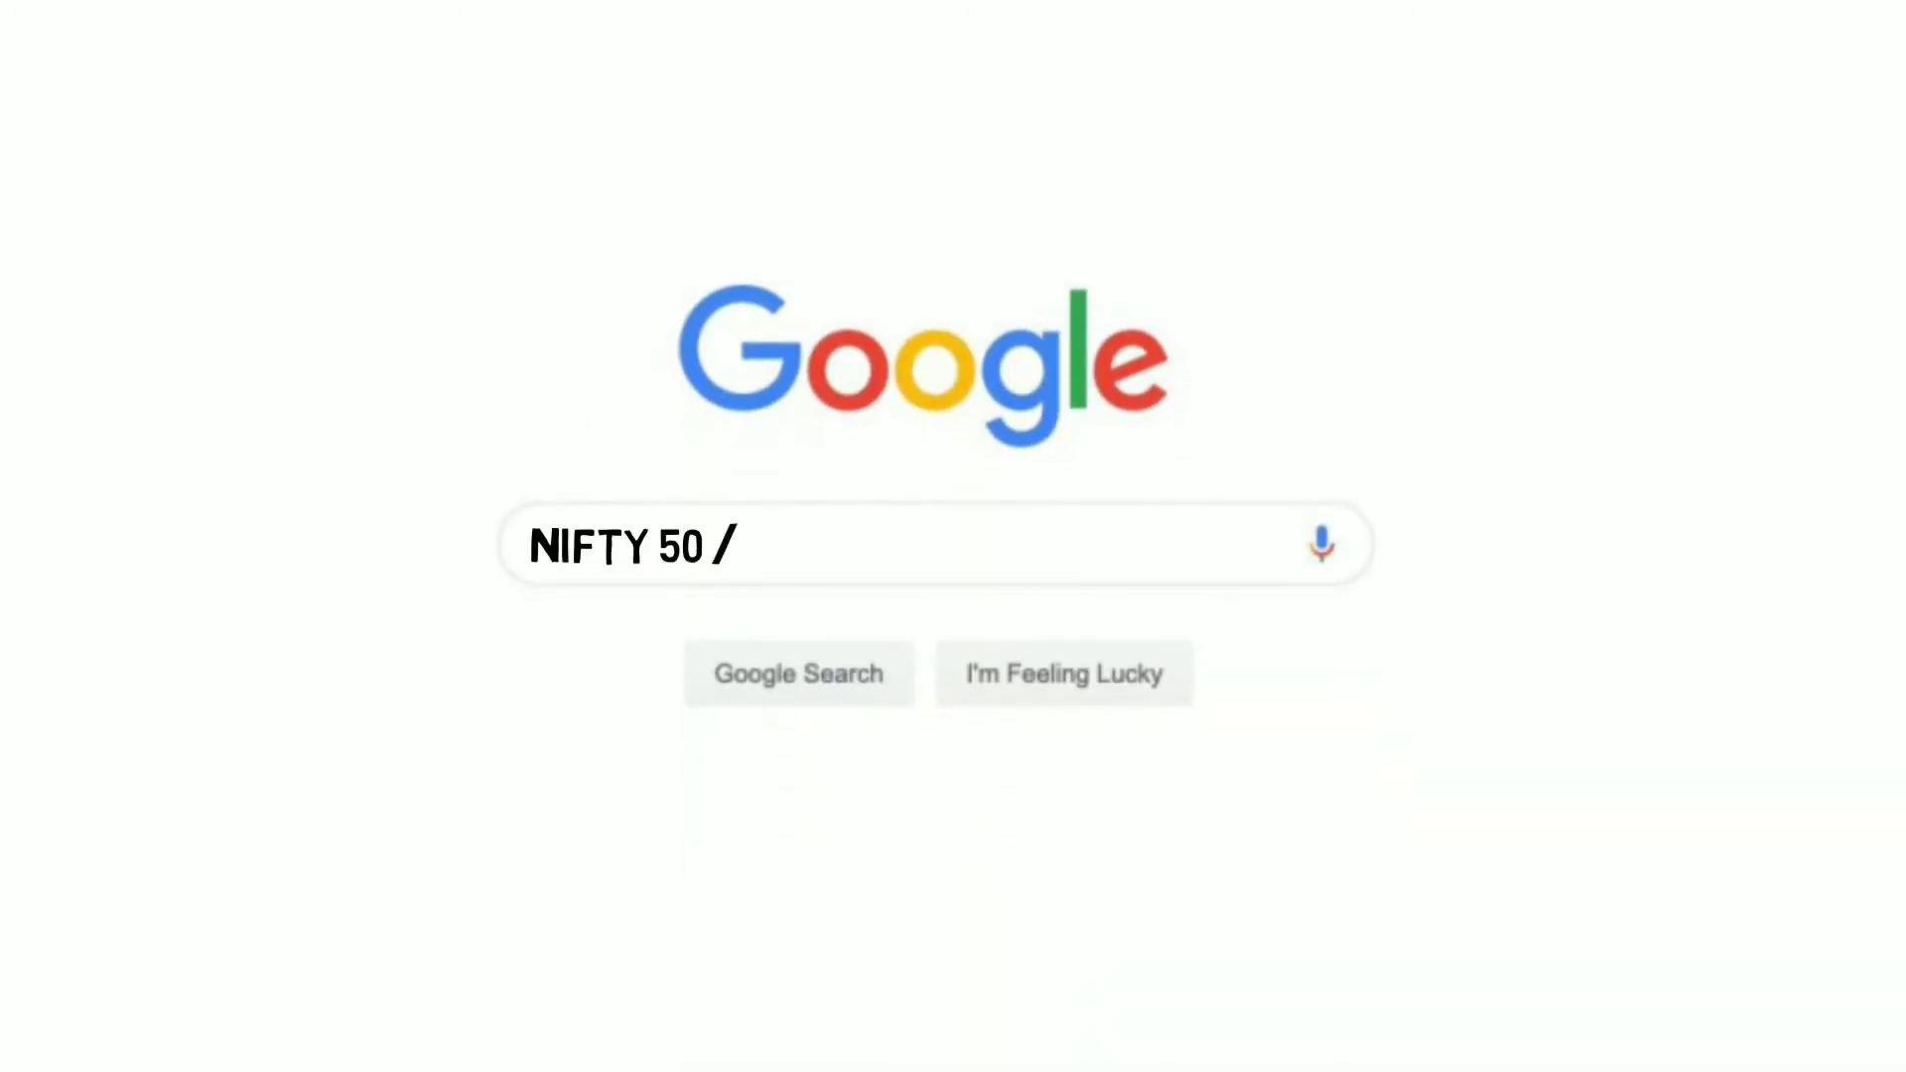
- Enter the search query NIFTY 50 / SENSEX in the Google search box
text(SENSEX)
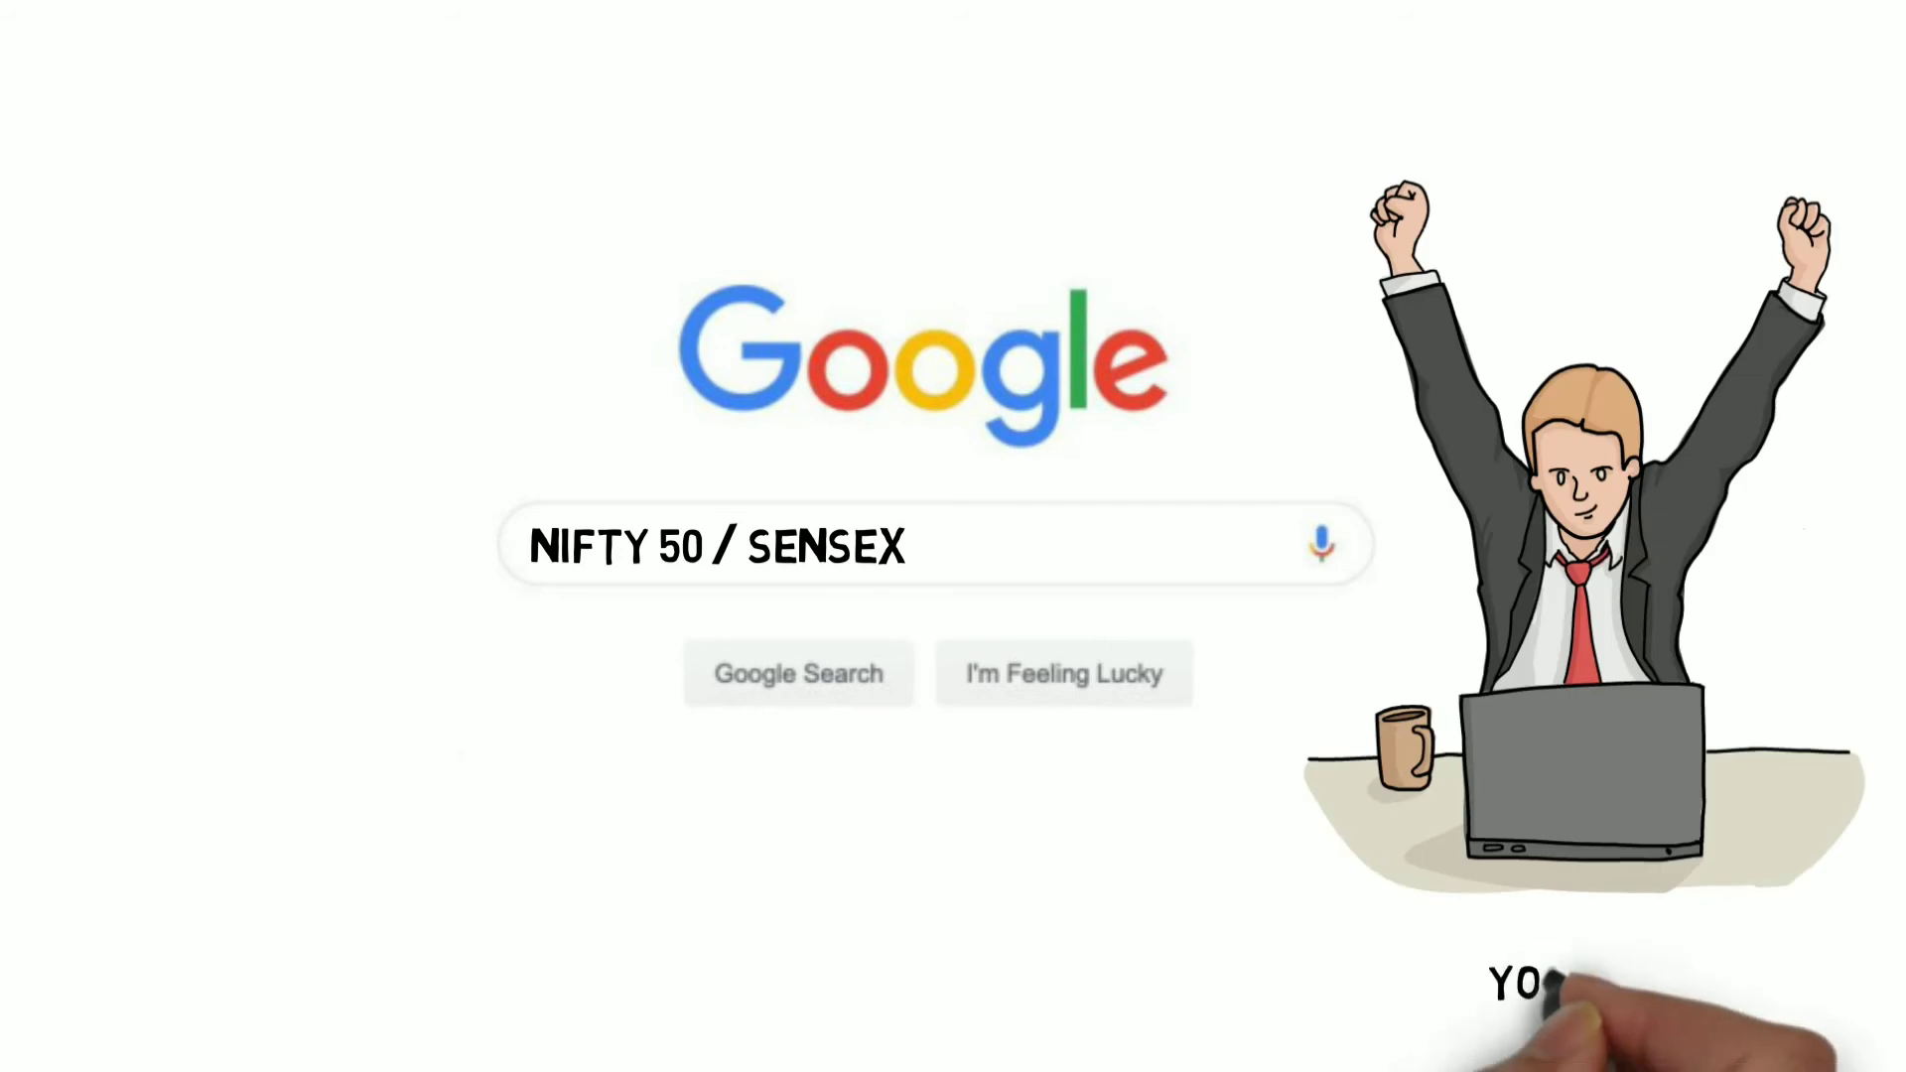